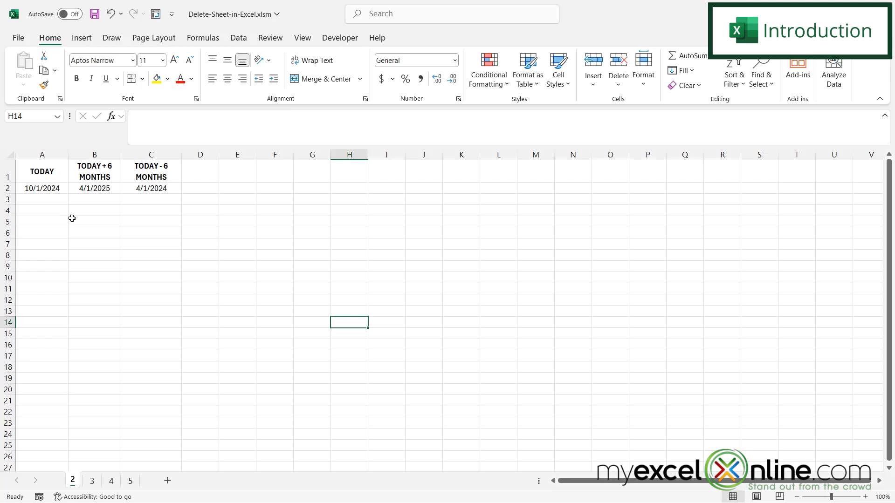
mouse_move(16, 46)
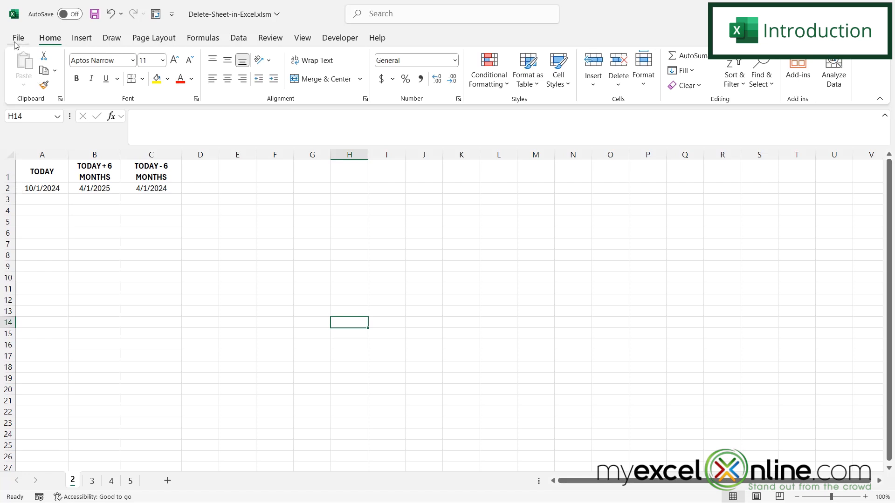
mouse_move(17, 37)
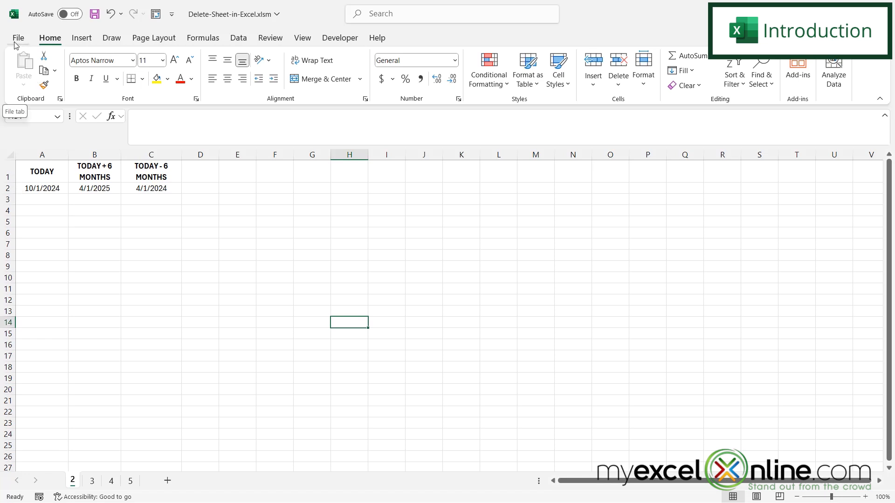
Step: Choose Delete from worksheet 1's tab menu, bringing up the permanent-deletion warning
left_click(72, 481)
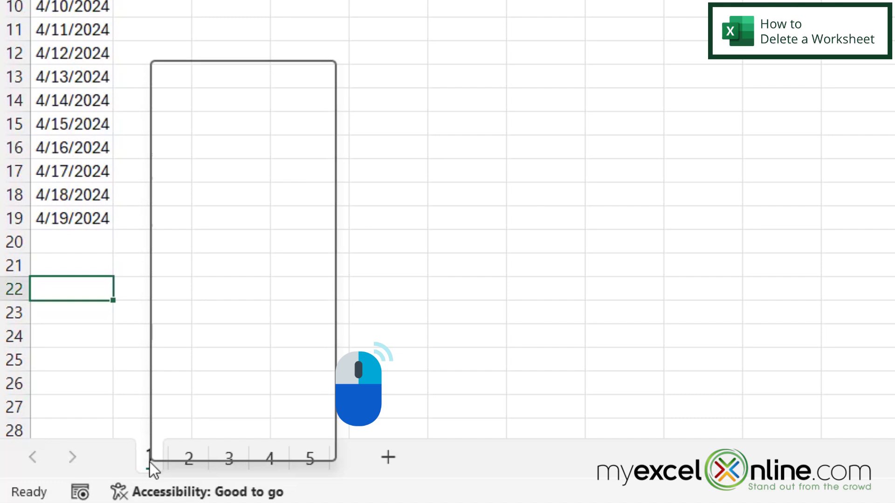
right_click(149, 457)
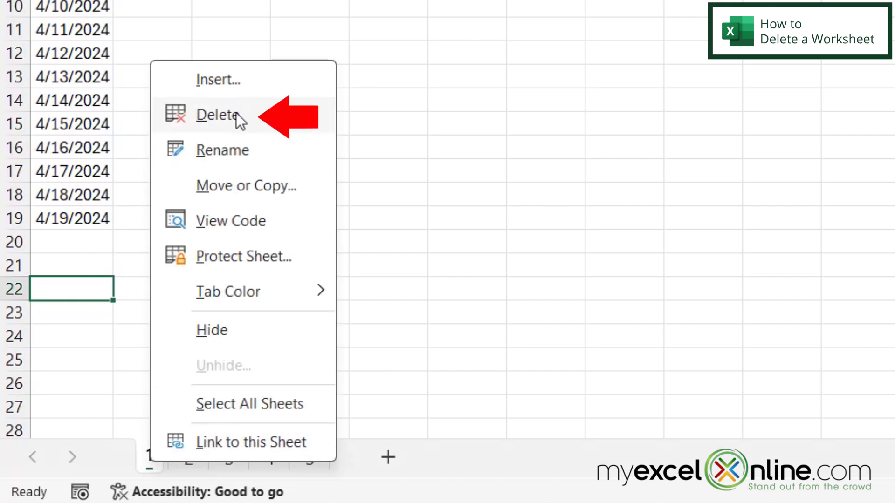
left_click(218, 114)
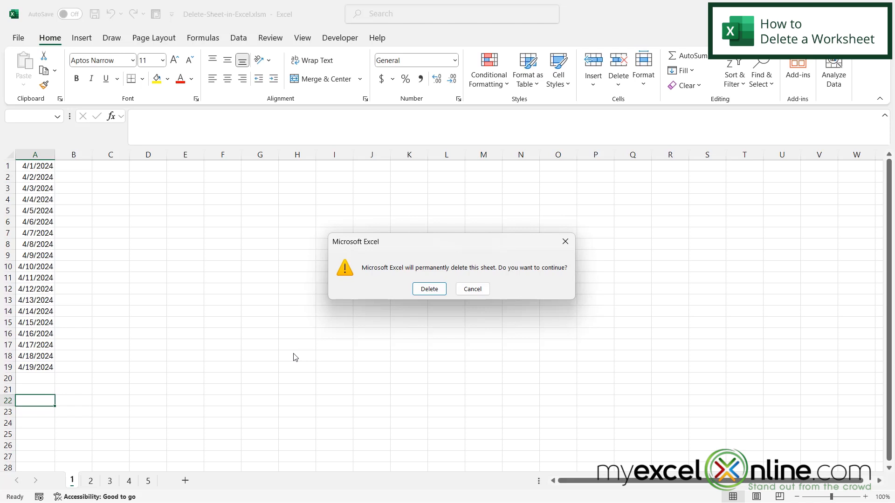
mouse_move(356, 285)
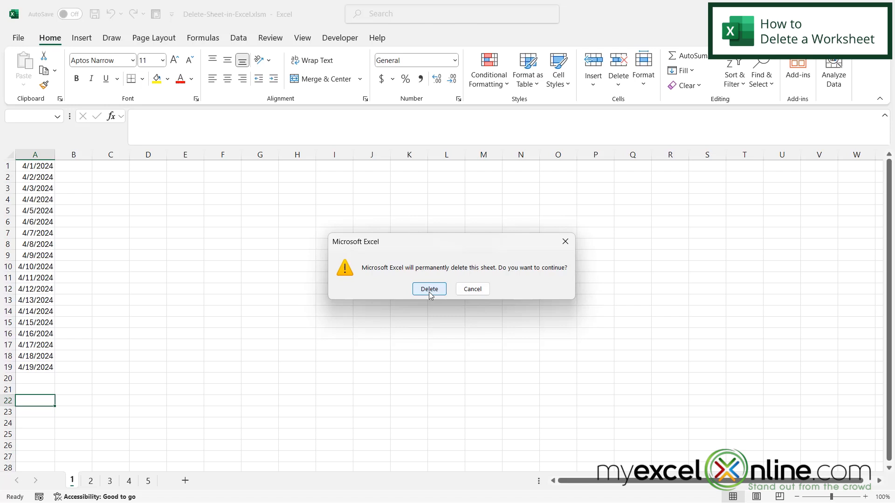
Step: Confirm the deletion so sheet 1 is removed and sheets 2 to 5 remain
left_click(429, 289)
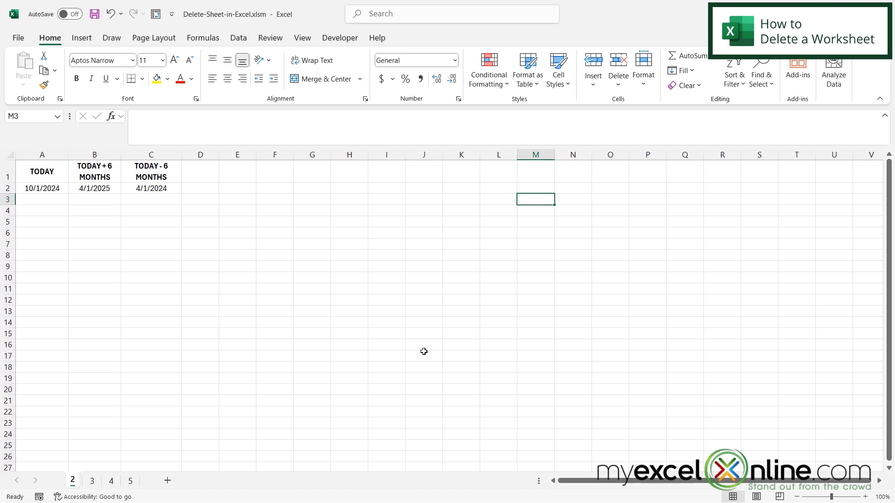
key("ctrl+z")
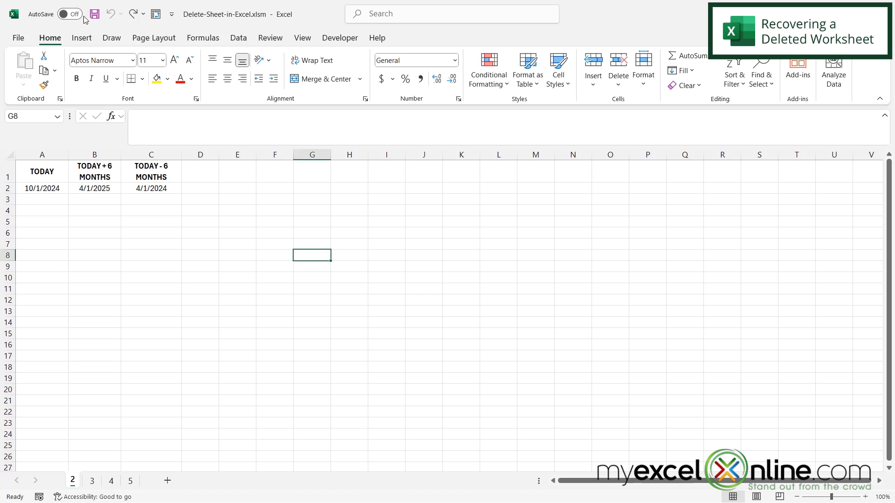
mouse_move(95, 14)
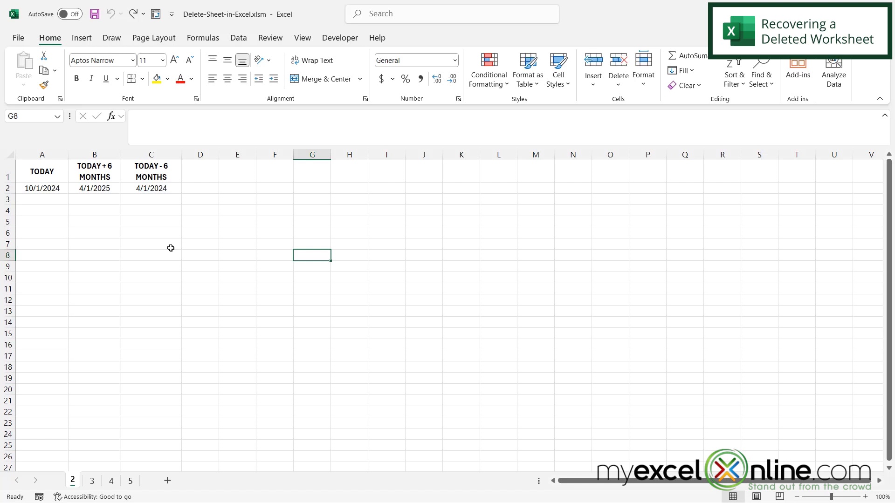
mouse_move(161, 243)
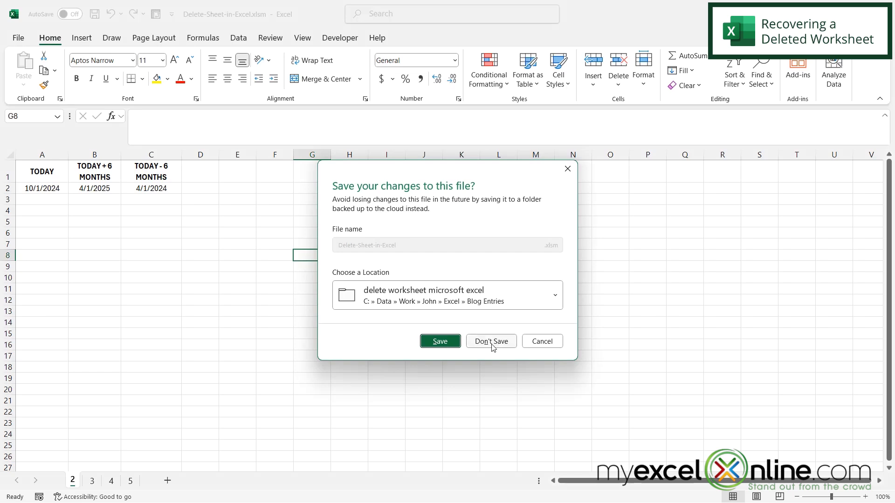
Step: Discard the unsaved deletion and reopen Delete-Sheet-in-Excel.xlsm from Recent, restoring sheet 1
left_click(490, 341)
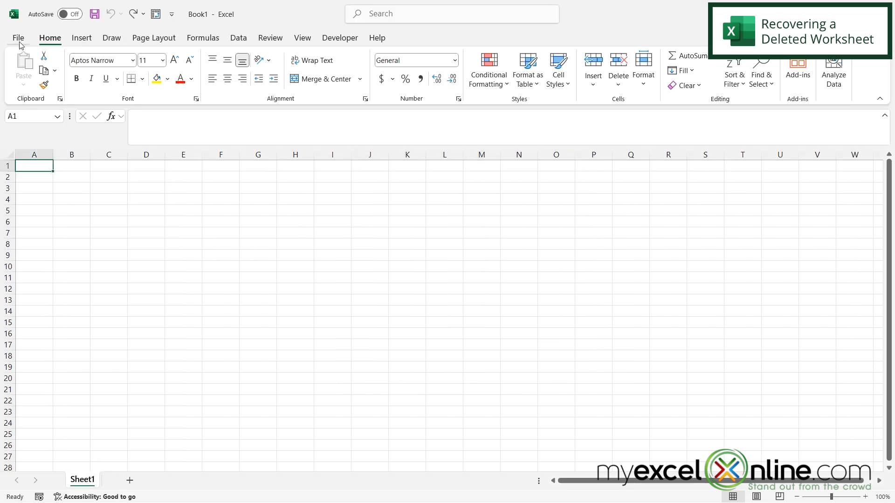
left_click(18, 37)
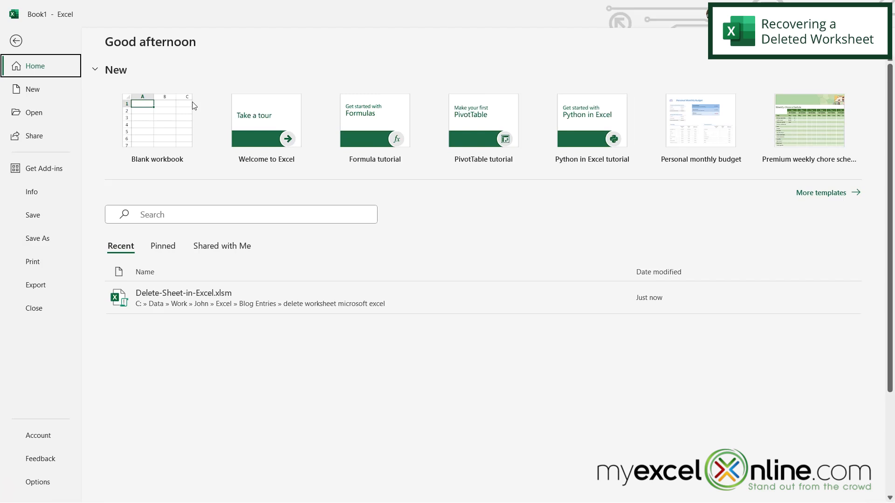
mouse_move(184, 303)
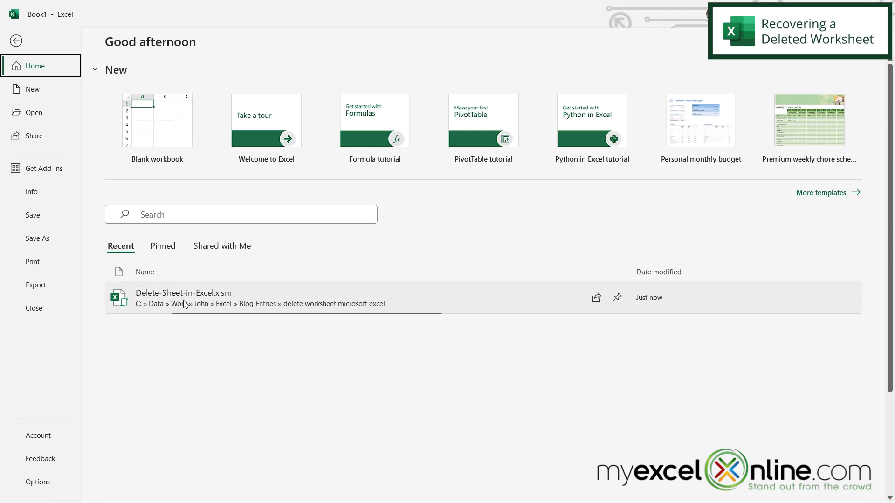
left_click(183, 296)
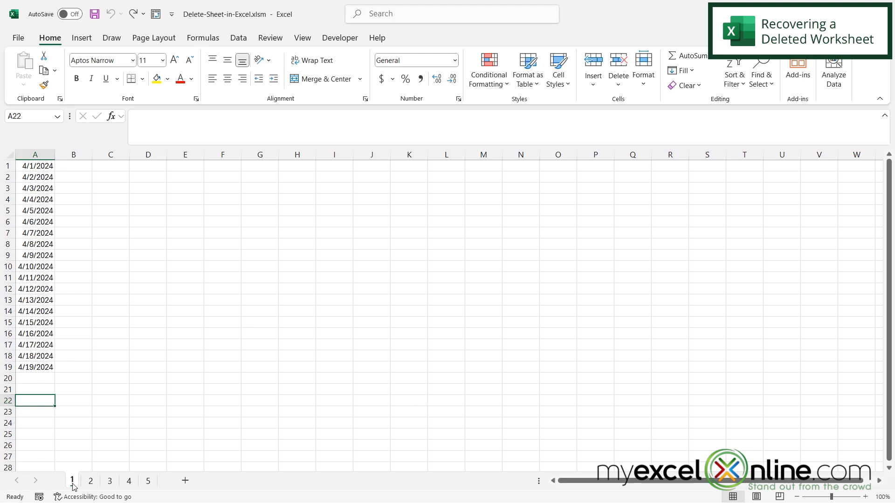
mouse_move(167, 330)
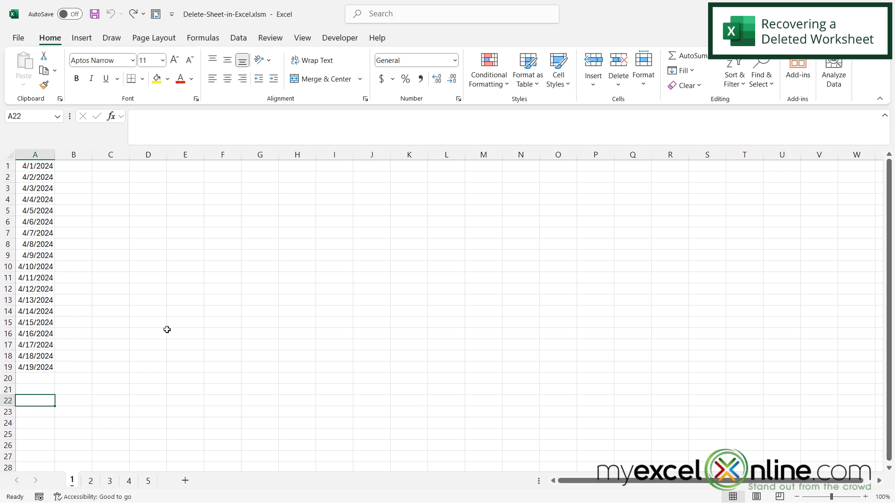
mouse_move(206, 341)
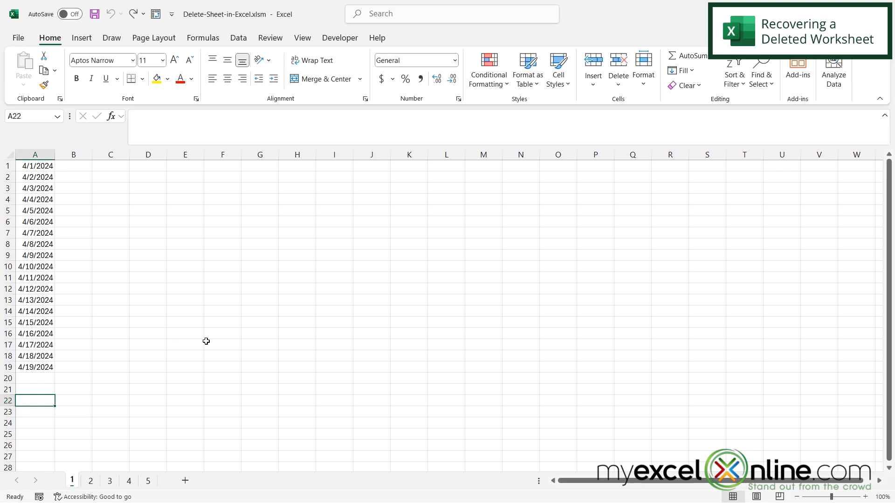